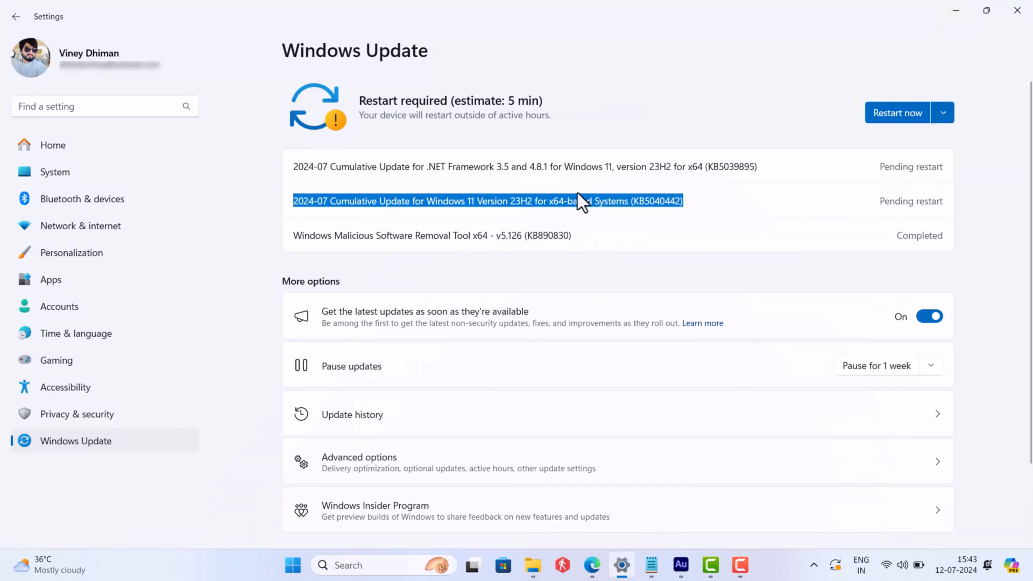
# - Review the pending KB5040442 cumulative update entry in Windows Update settings
pyautogui.click(609, 216)
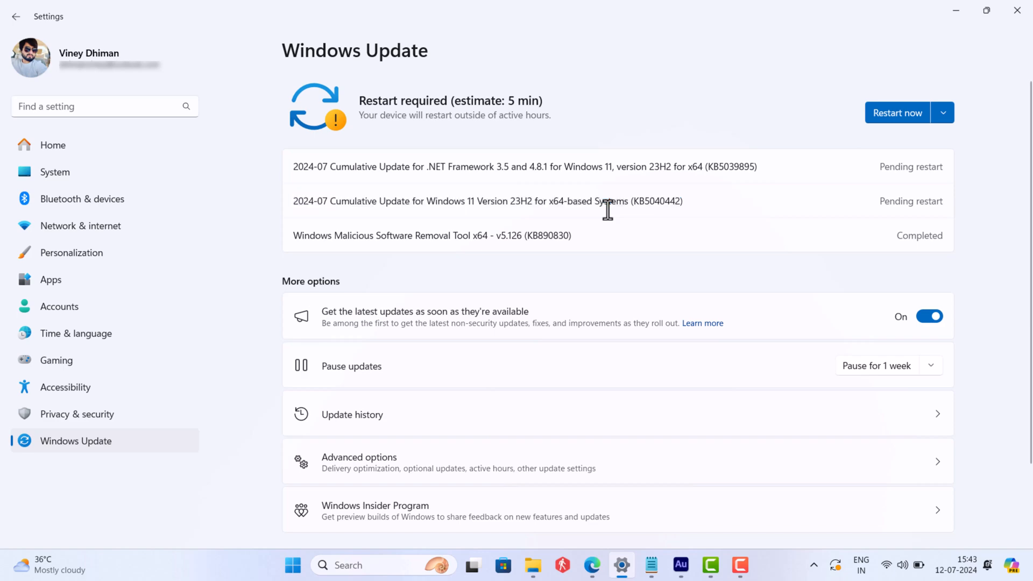
pyautogui.moveTo(909, 86)
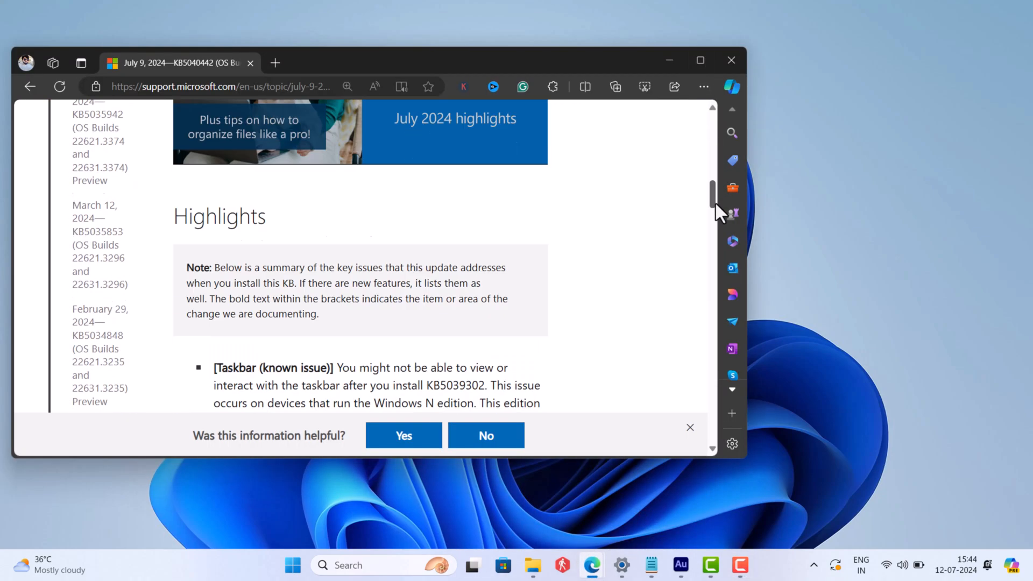
pyautogui.scroll(3)
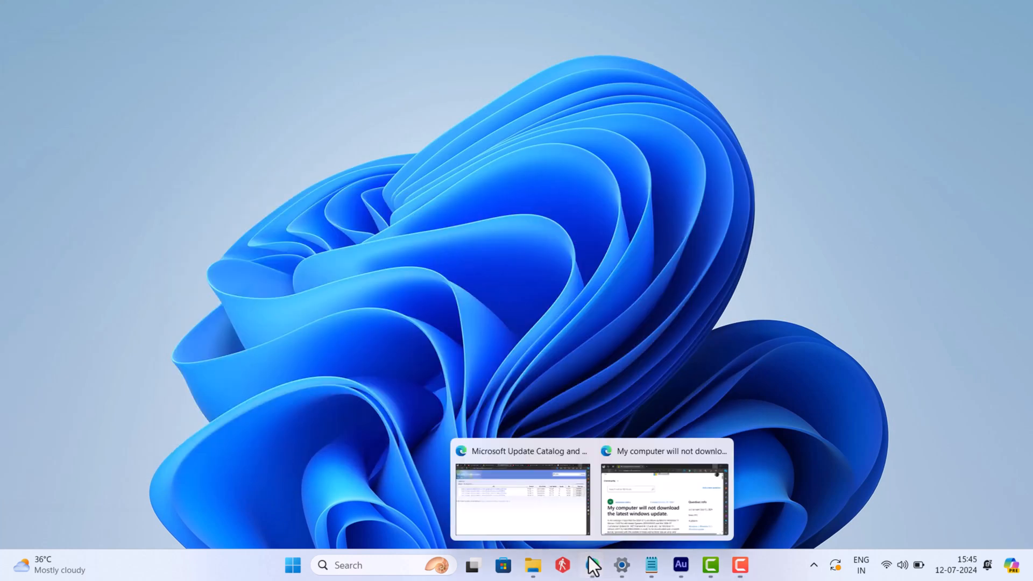
# - Read the Edge forum question about the KB5040442 download failure, then minimize it
pyautogui.click(666, 505)
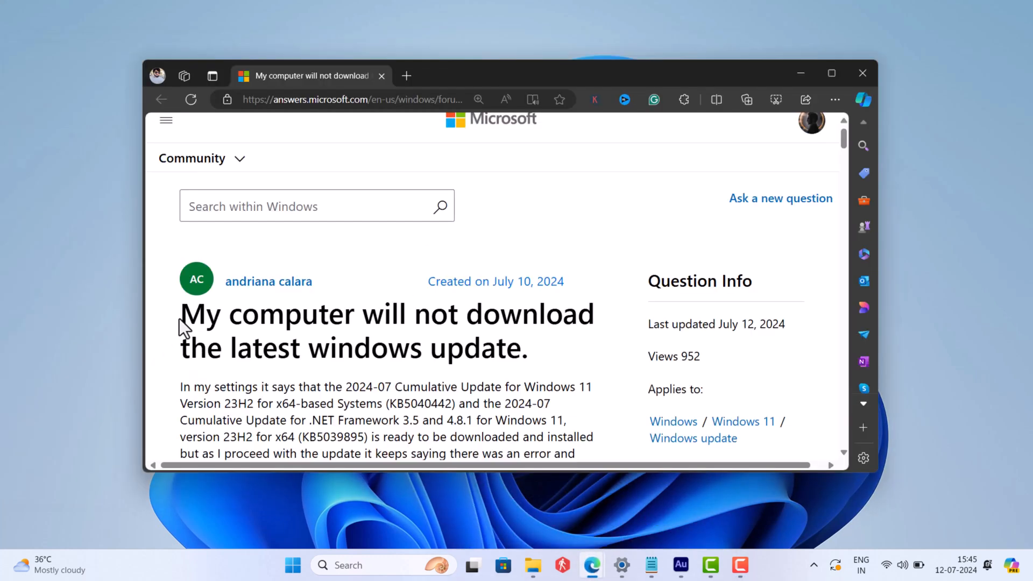
pyautogui.moveTo(183, 313); pyautogui.dragTo(504, 453)
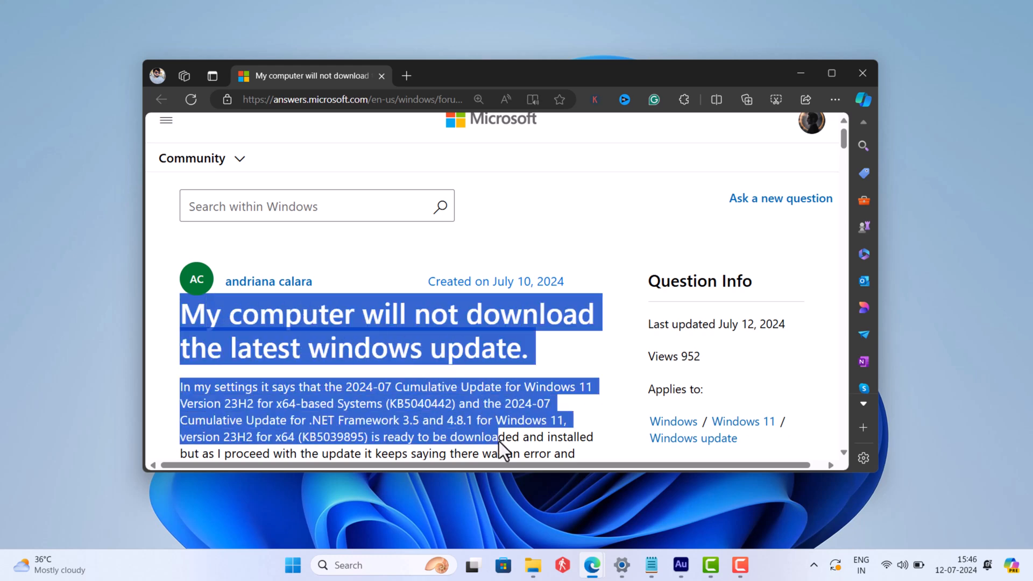
pyautogui.scroll(-3)
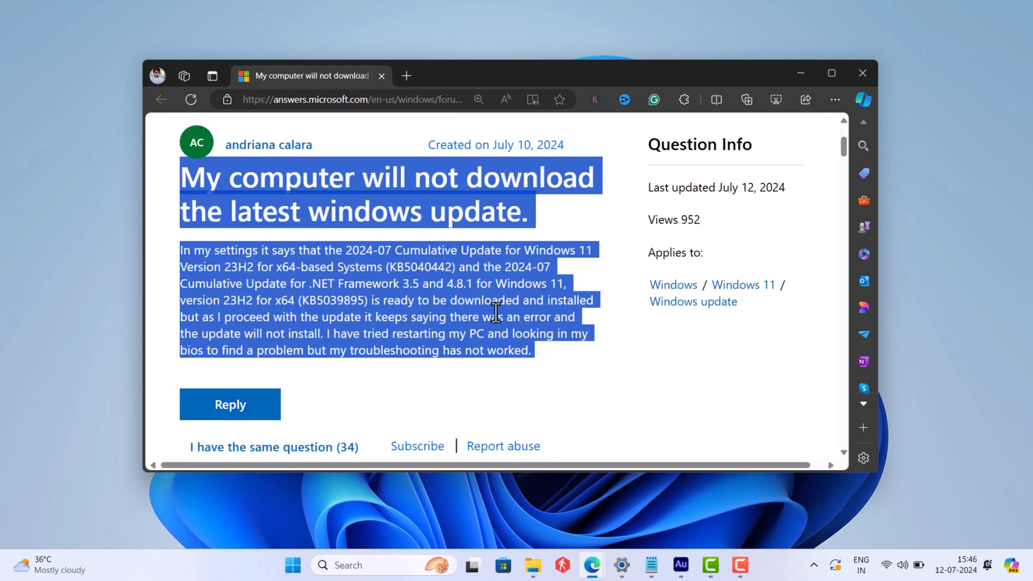
pyautogui.click(591, 374)
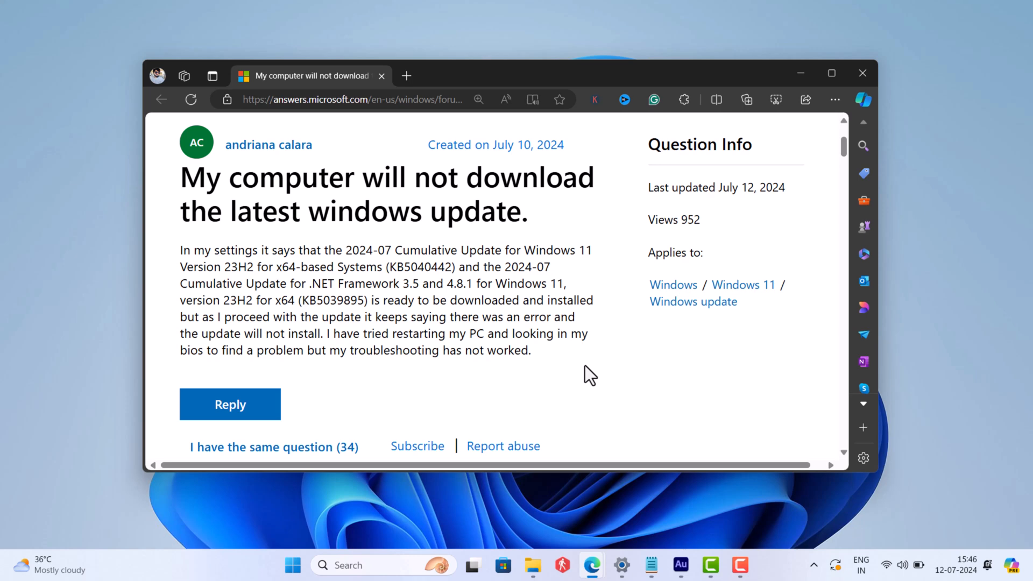
pyautogui.click(863, 72)
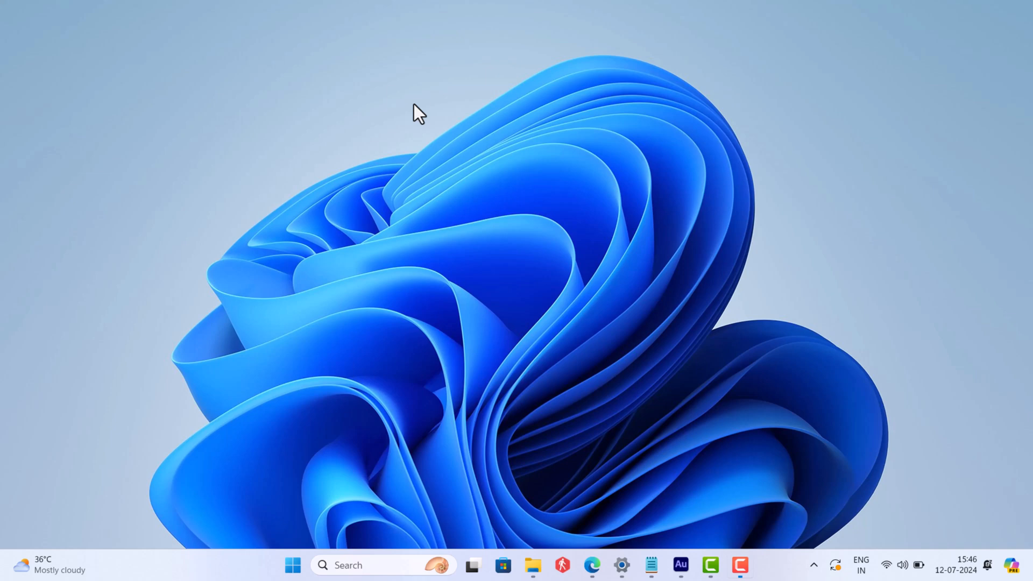
pyautogui.moveTo(568, 451)
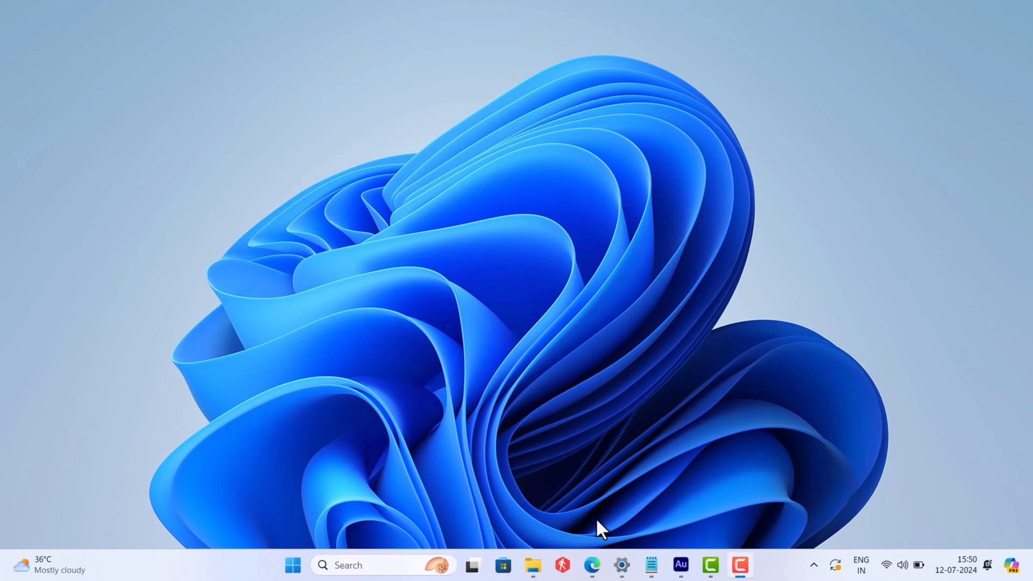
pyautogui.click(588, 563)
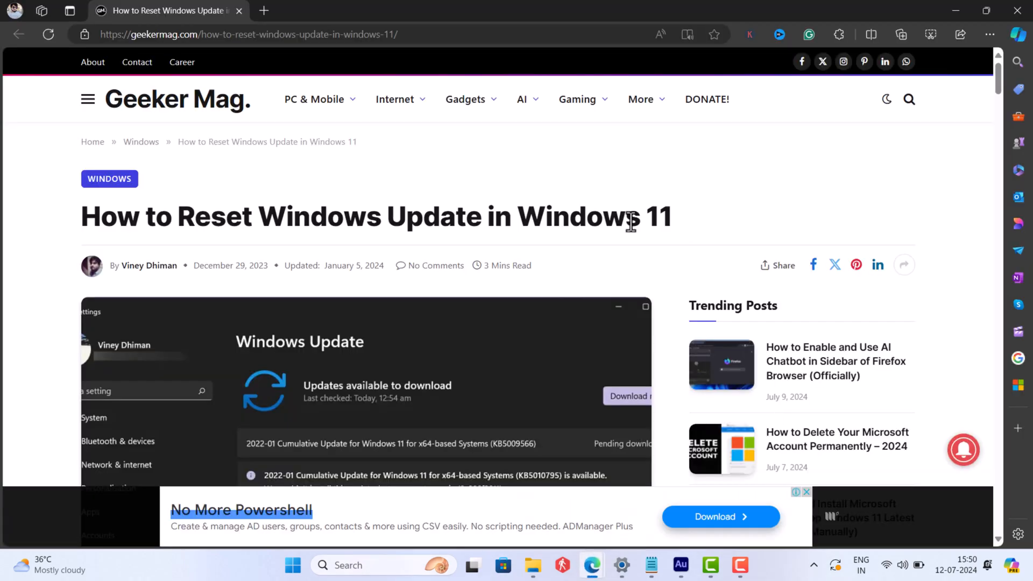
# - Scroll through the Geeker Mag 'How to Reset Windows Update in Windows 11' article
pyautogui.scroll(-3)
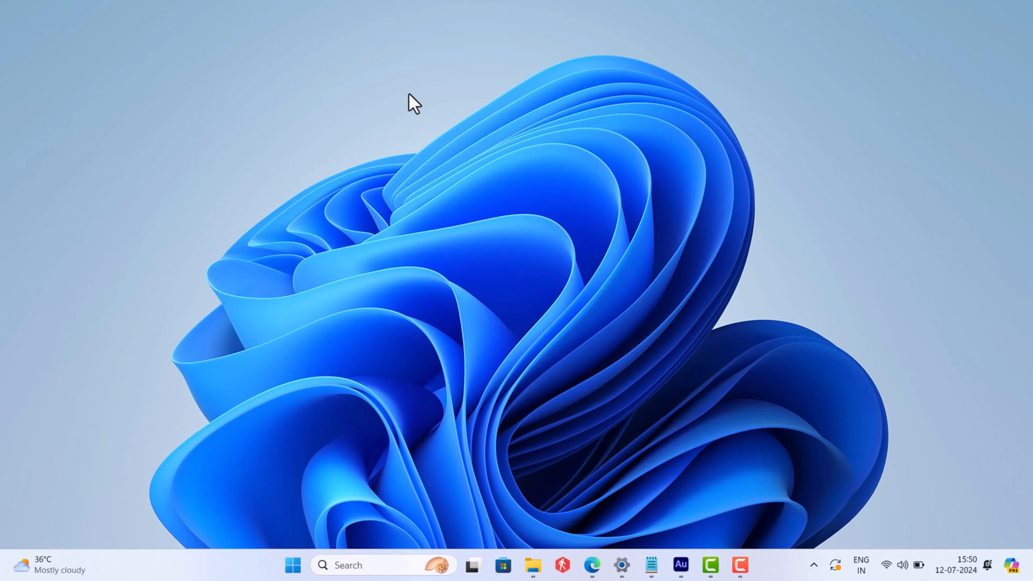
pyautogui.click(590, 563)
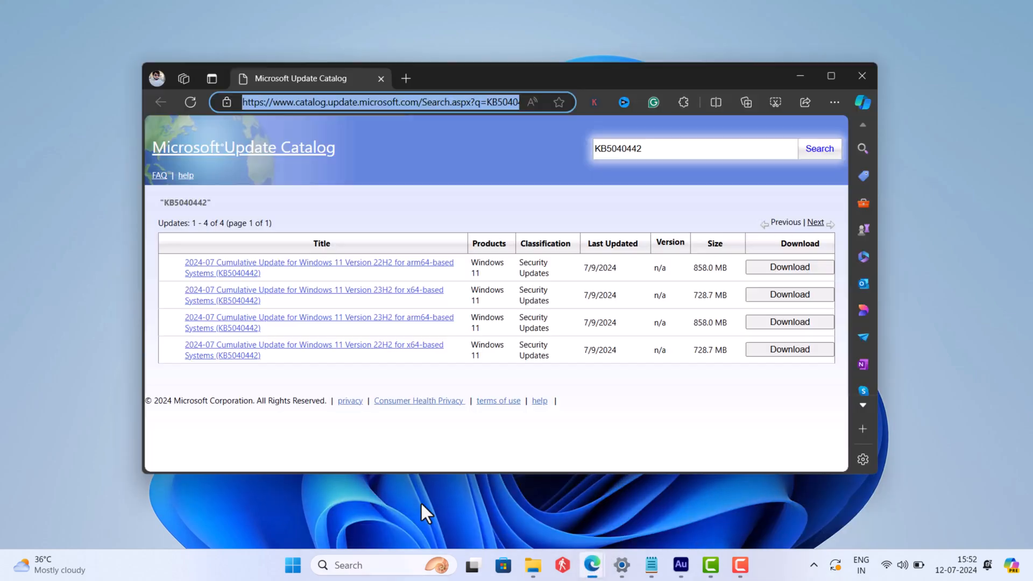
# - Download the KB5040442 package for Windows 11 22H2 x64 from the catalog
pyautogui.doubleClick(339, 102)
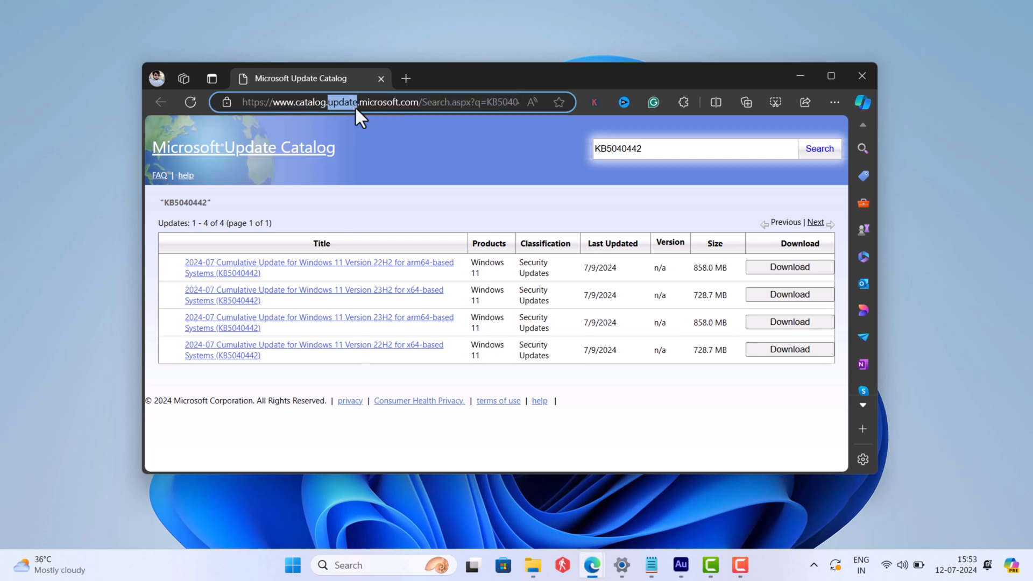
pyautogui.moveTo(342, 354)
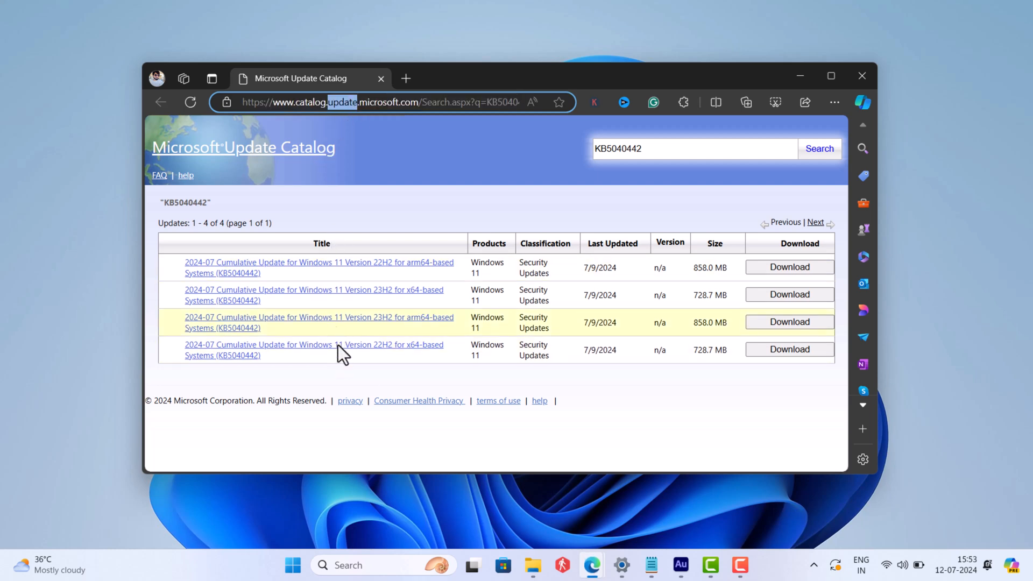
pyautogui.moveTo(401, 359)
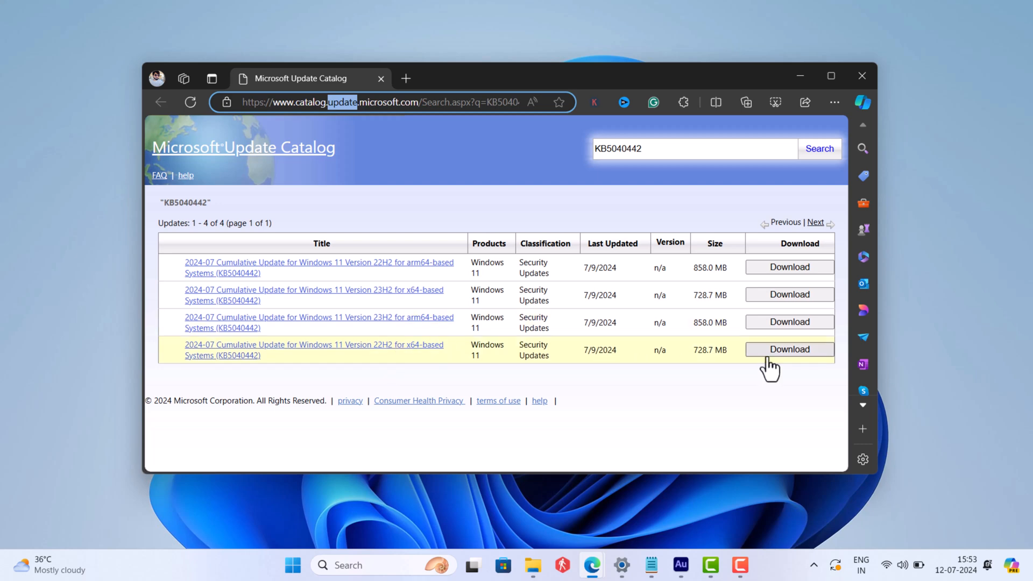
pyautogui.click(789, 349)
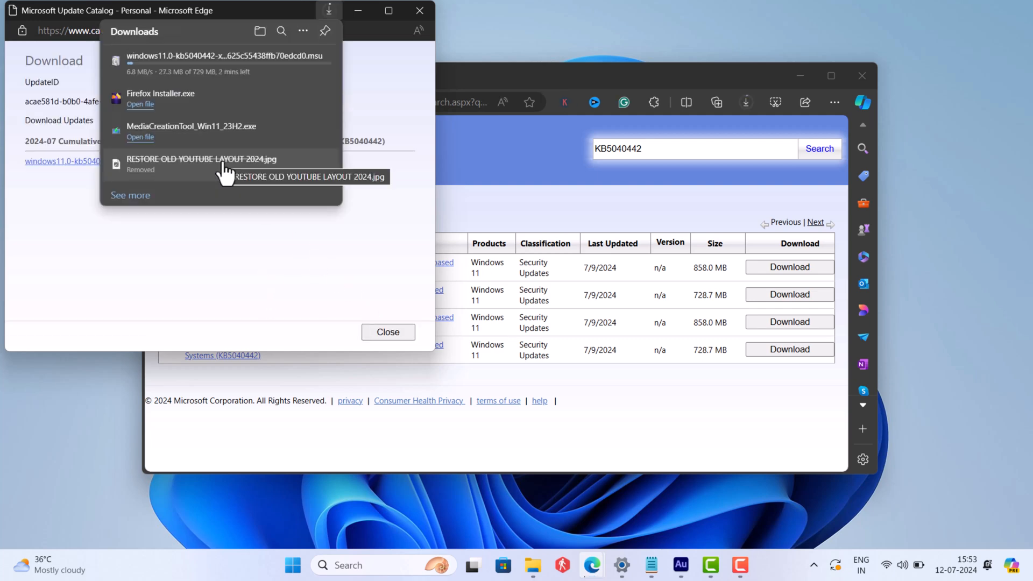
pyautogui.moveTo(249, 242)
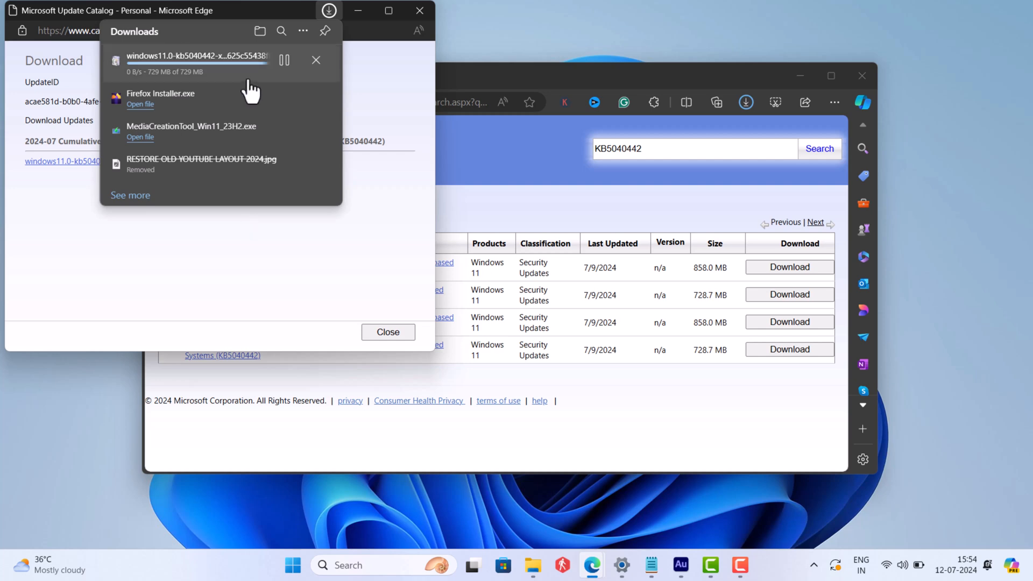
pyautogui.moveTo(332, 91)
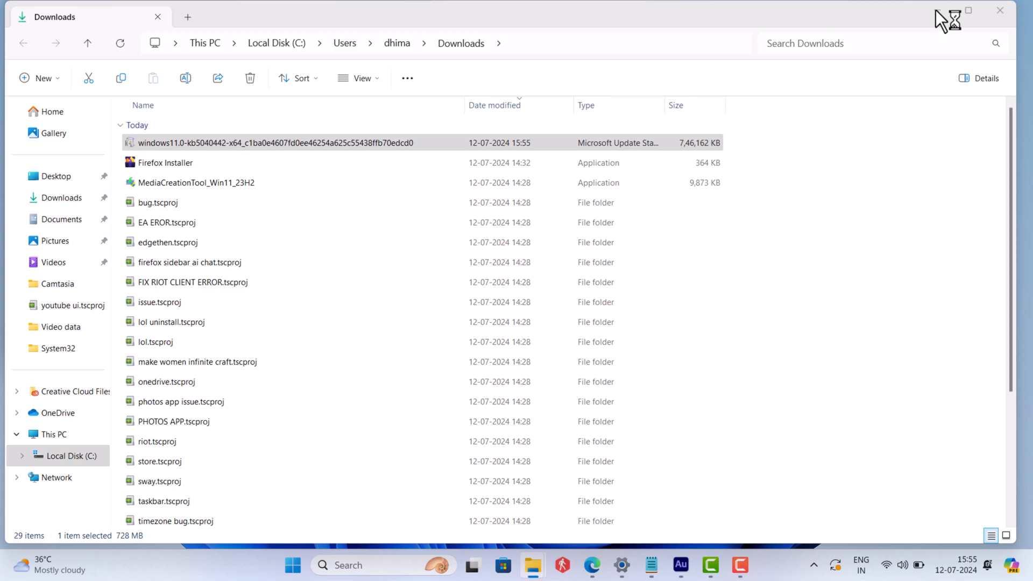
# - Run the downloaded KB5040442 .msu file from the Downloads folder
pyautogui.doubleClick(271, 142)
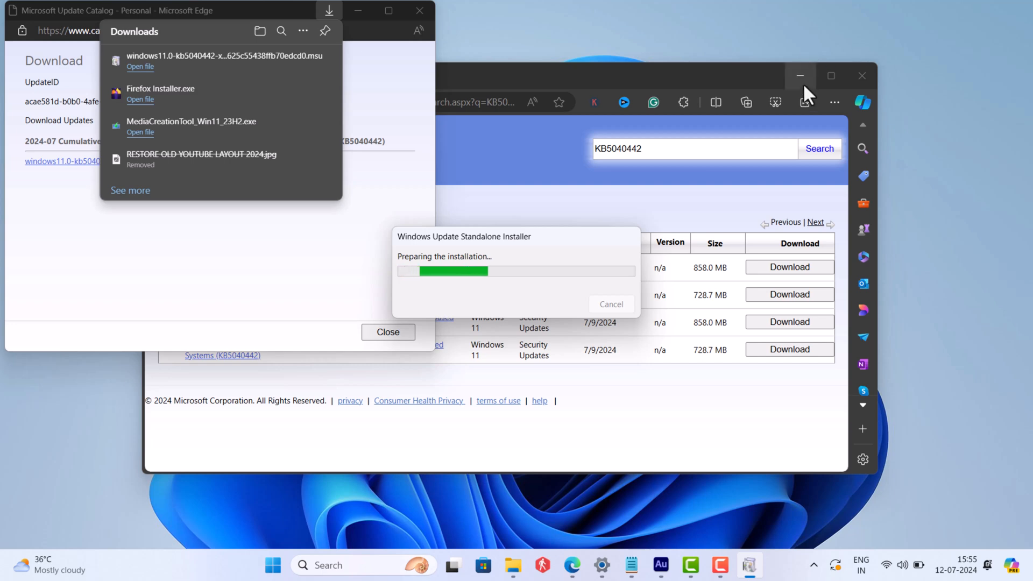
# - Minimize Edge while the Standalone Installer prepares and searches for updates
pyautogui.click(800, 75)
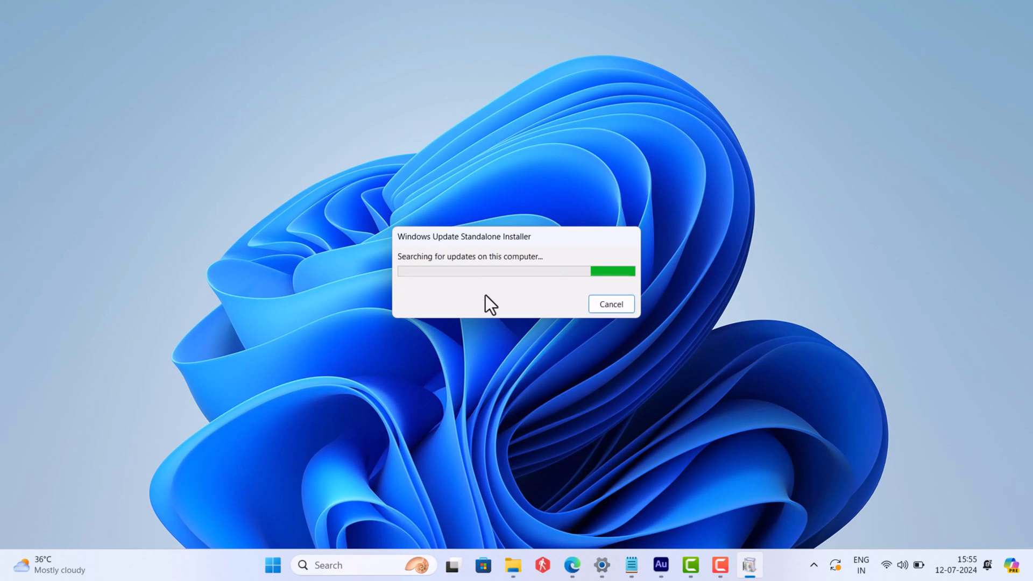
pyautogui.click(610, 304)
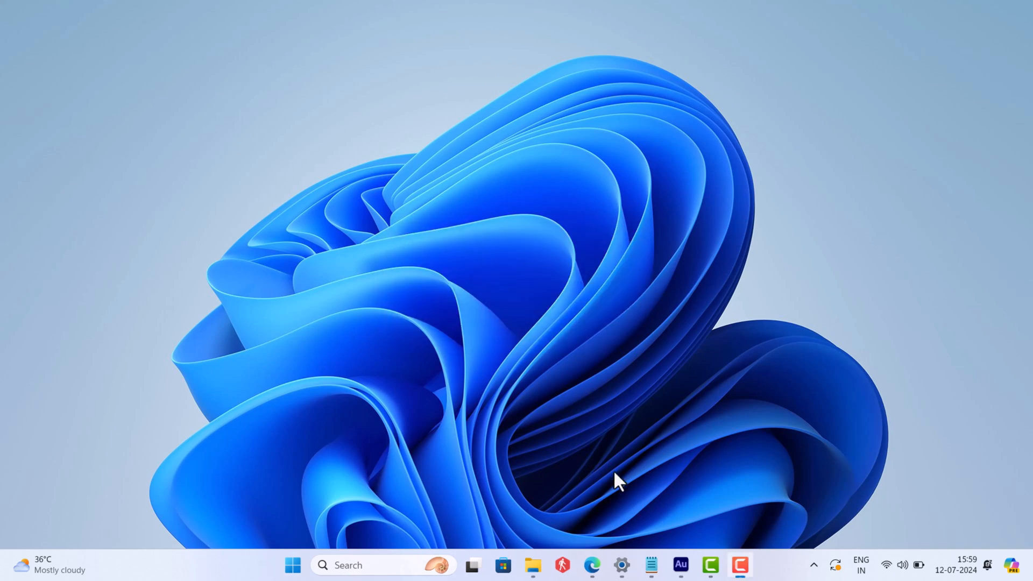
pyautogui.moveTo(668, 516)
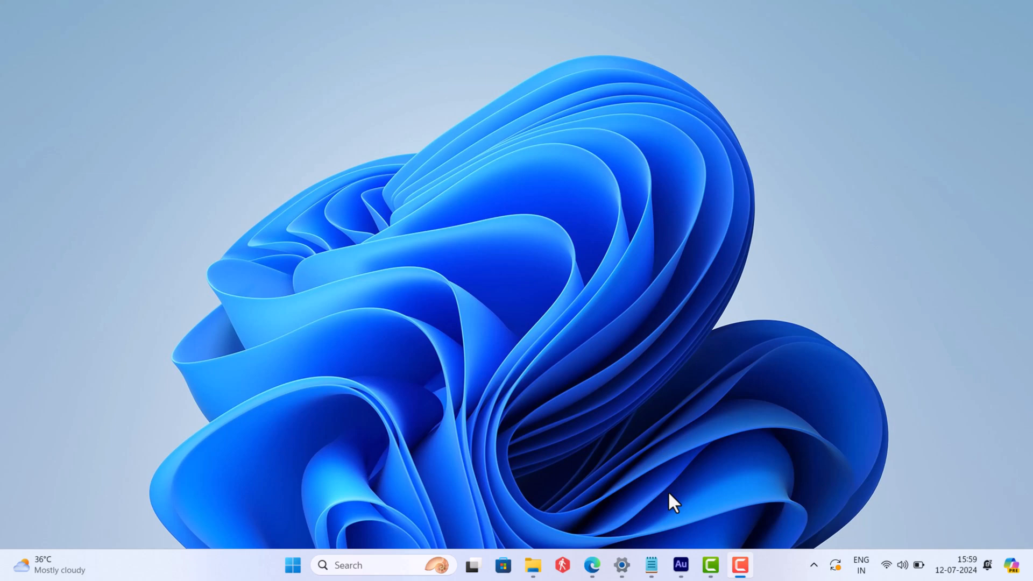
pyautogui.moveTo(589, 565)
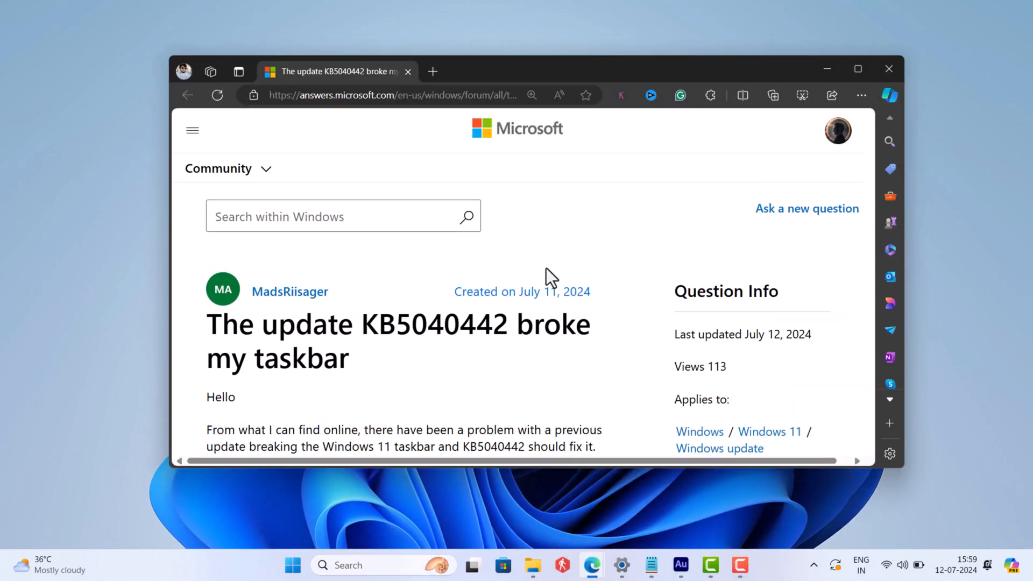
# - Read the KB5040442 broken-taskbar community post in Edge, then minimize it
pyautogui.scroll(-3)
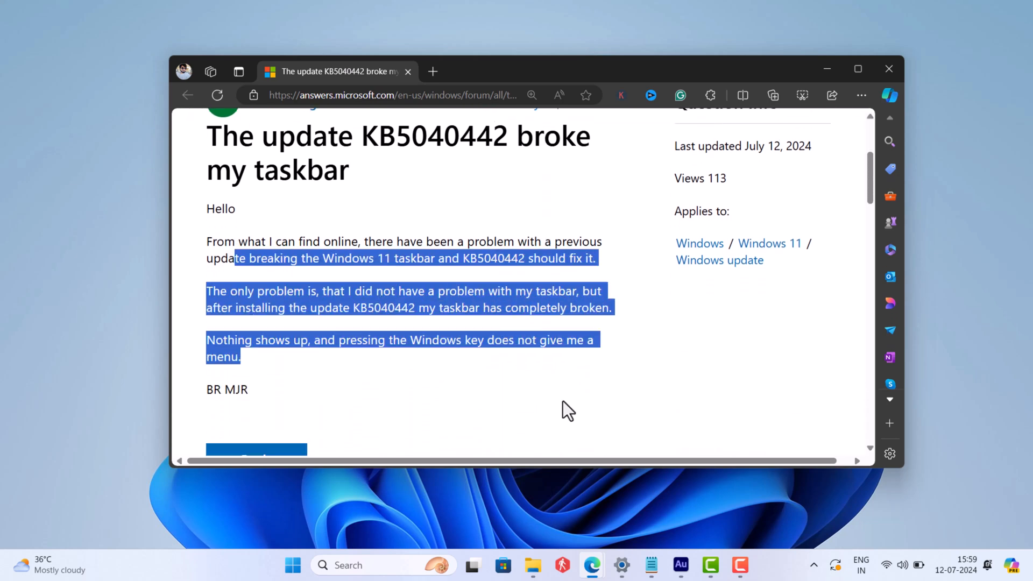
pyautogui.moveTo(826, 69)
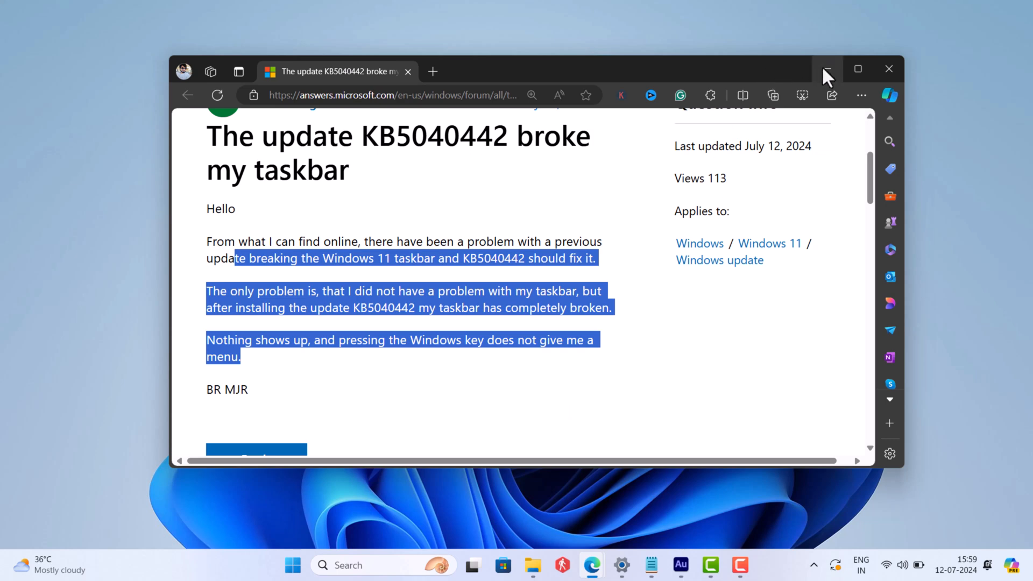
pyautogui.click(826, 69)
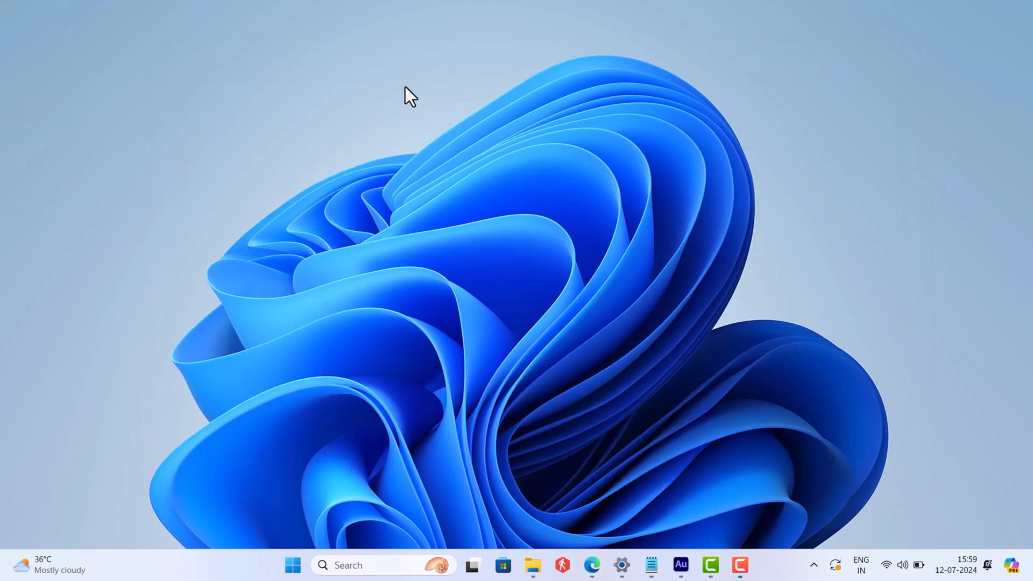